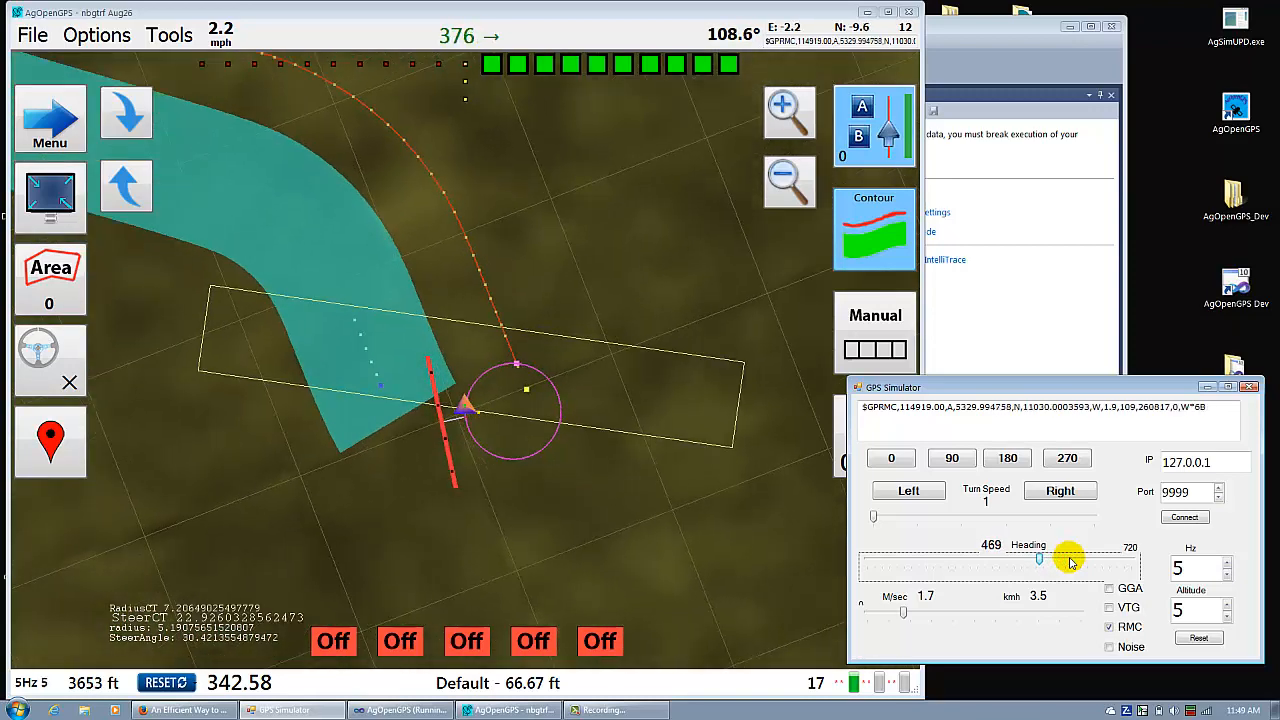
Nudge the GPS Simulator Heading slider right then left so the tractor tracks the contour at about 6.5 km/h.
left_click_drag(1068, 558, 1044, 558)
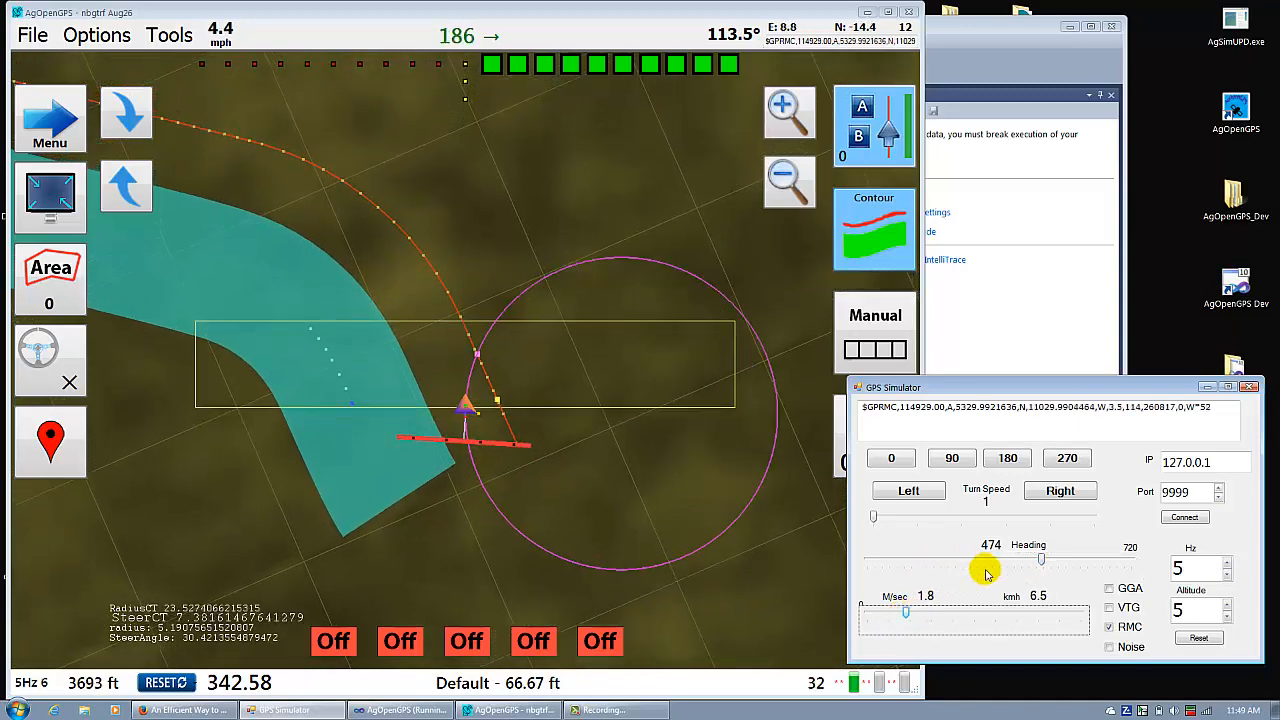
left_click_drag(984, 558, 1040, 558)
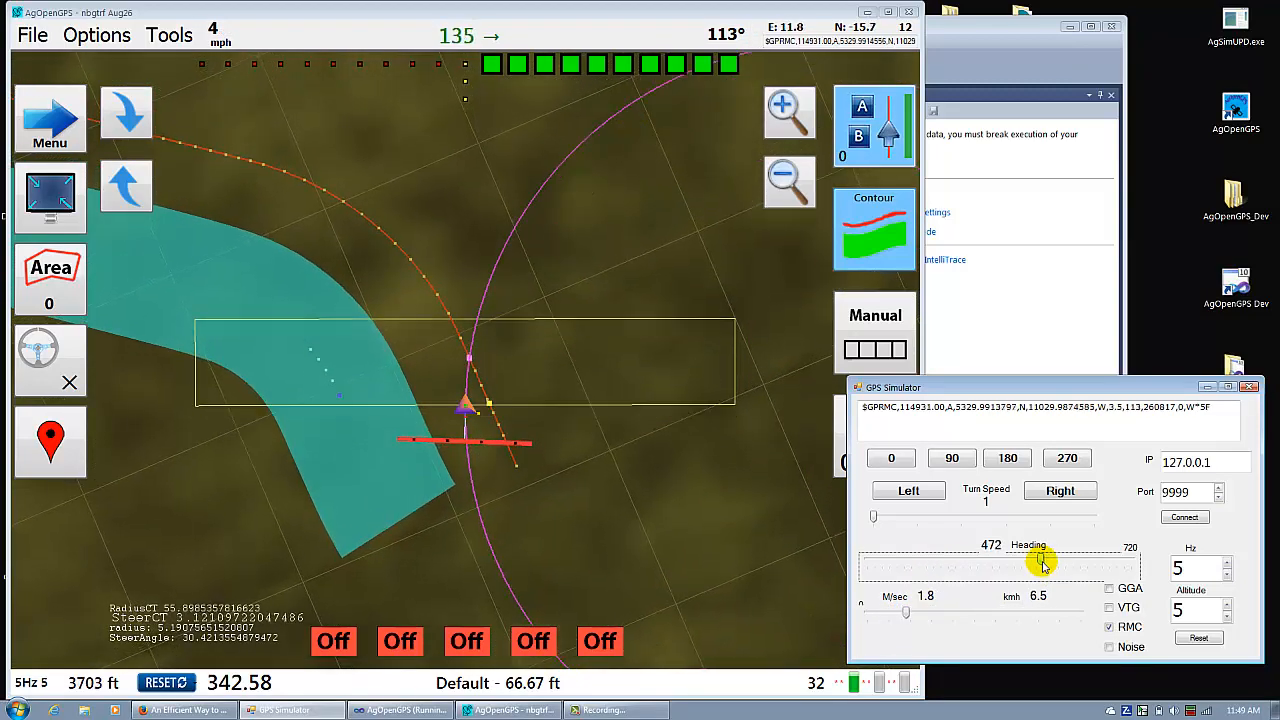
left_click_drag(1044, 560, 1030, 560)
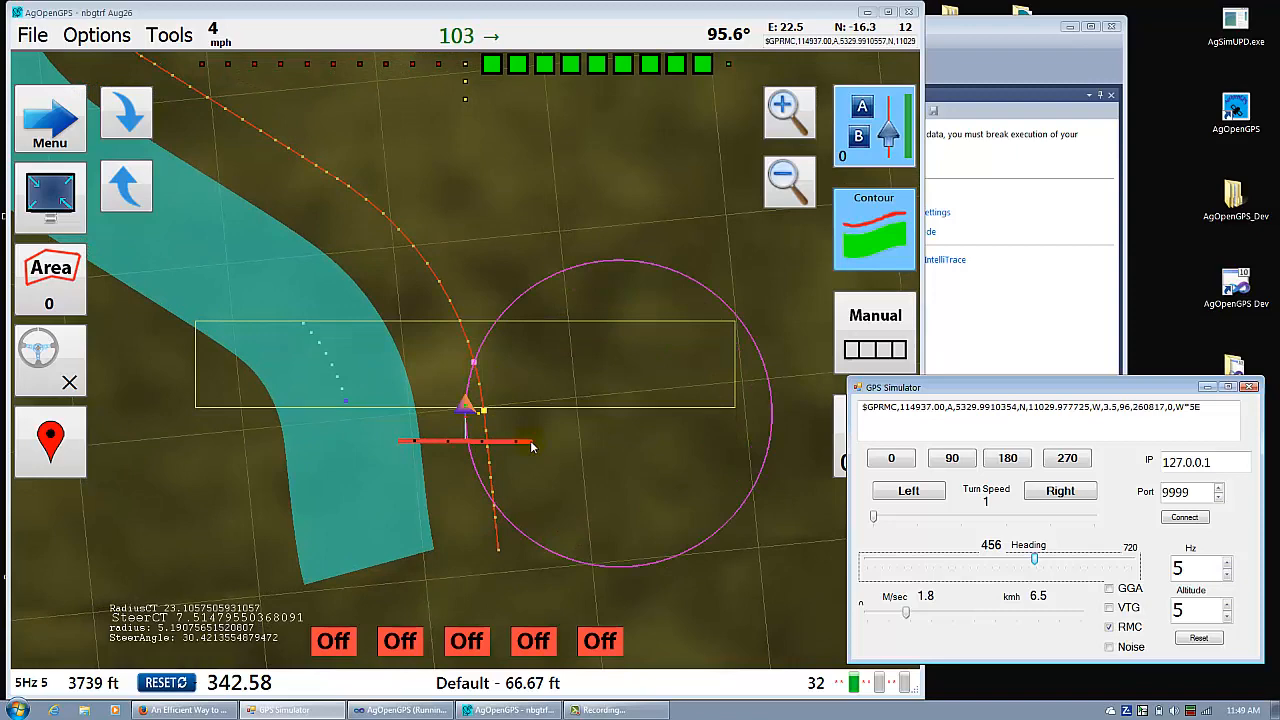
left_click_drag(1034, 560, 1034, 560)
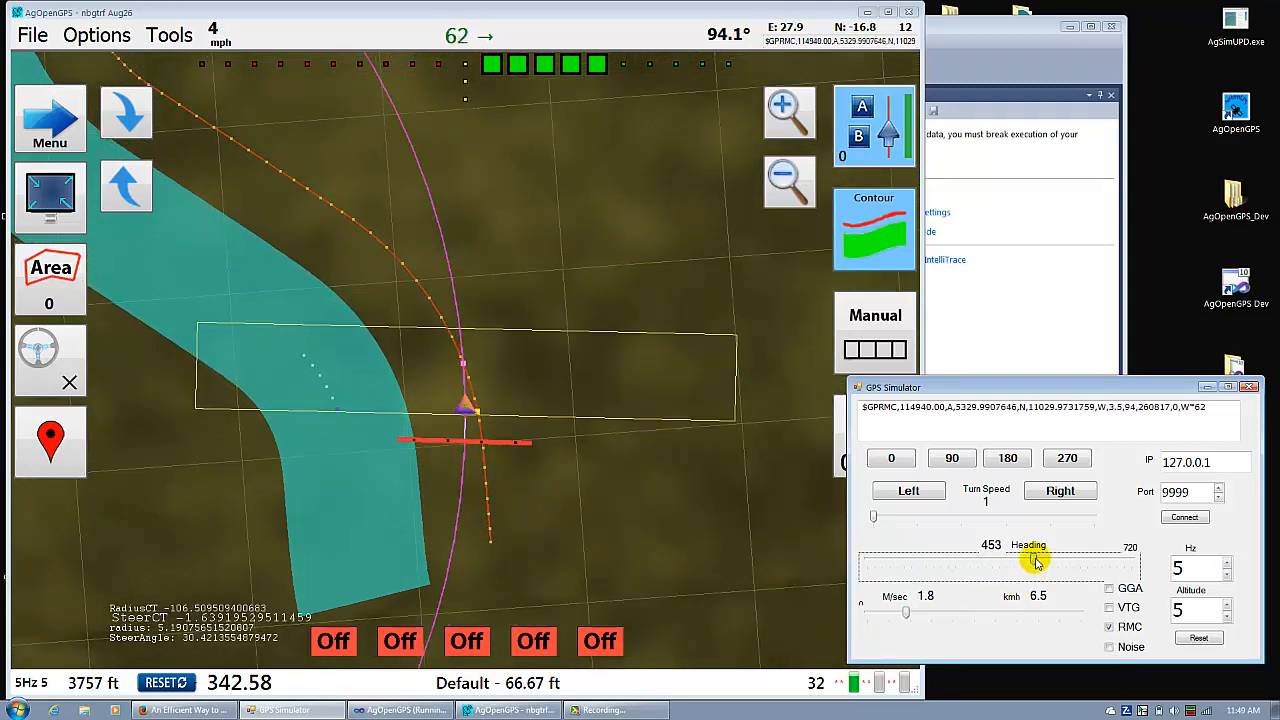